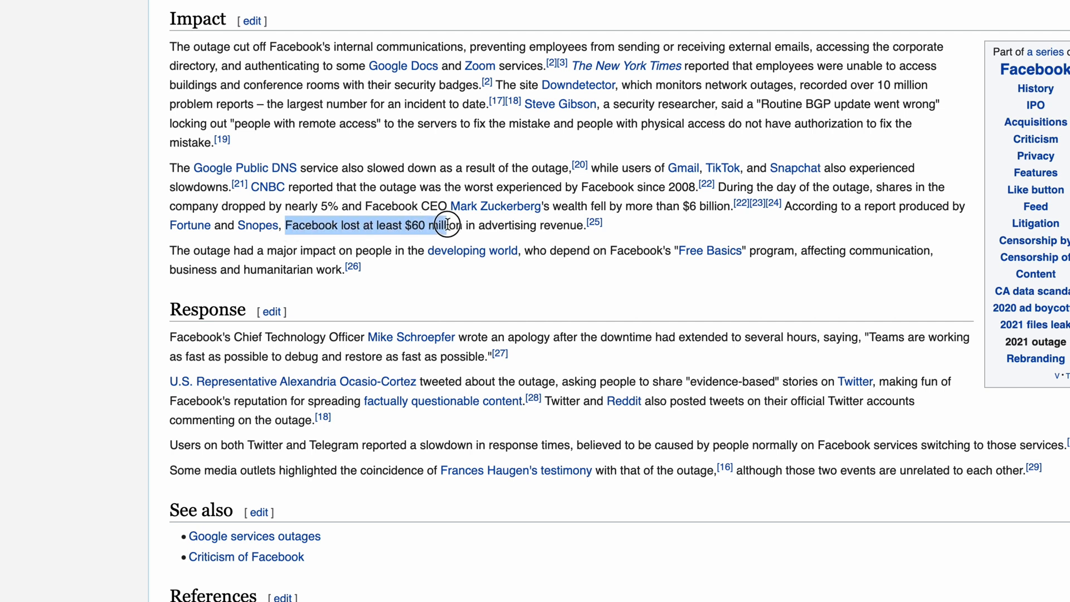
Select the sentence "Facebook lost at least $60 million in advertising revenue" in the Impact section
left_click_drag(451, 224, 586, 224)
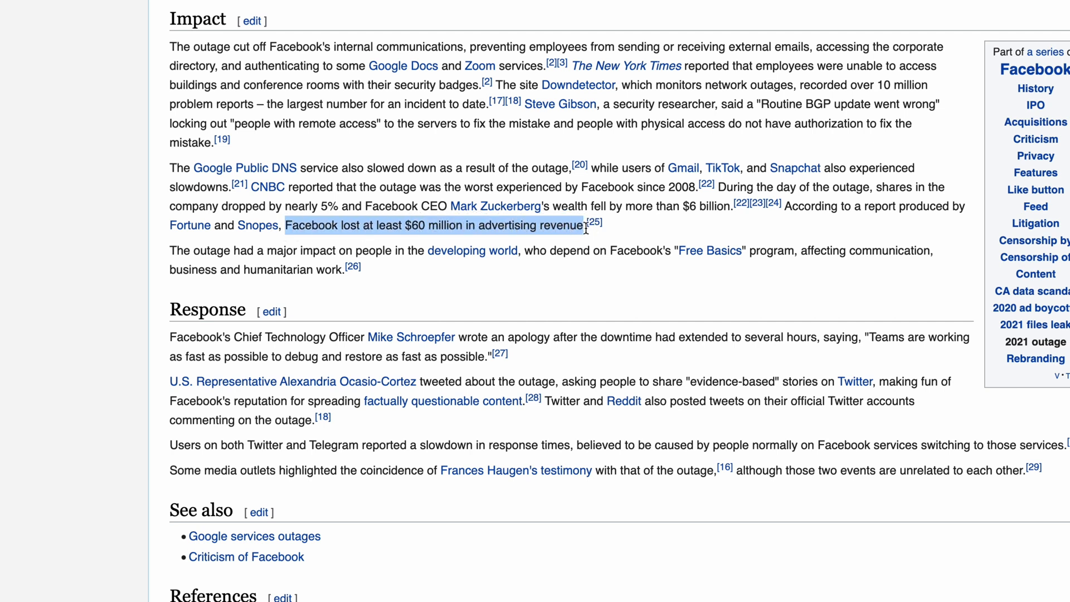